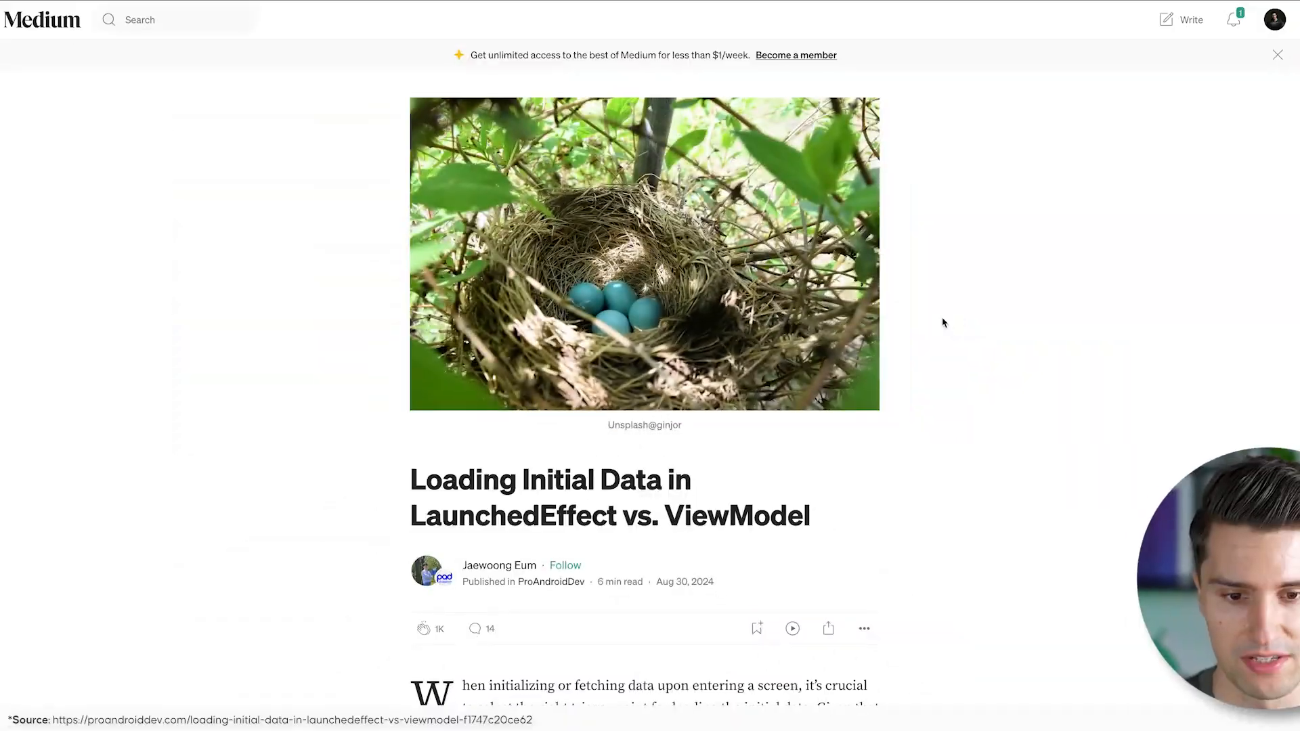
scroll("down", 3)
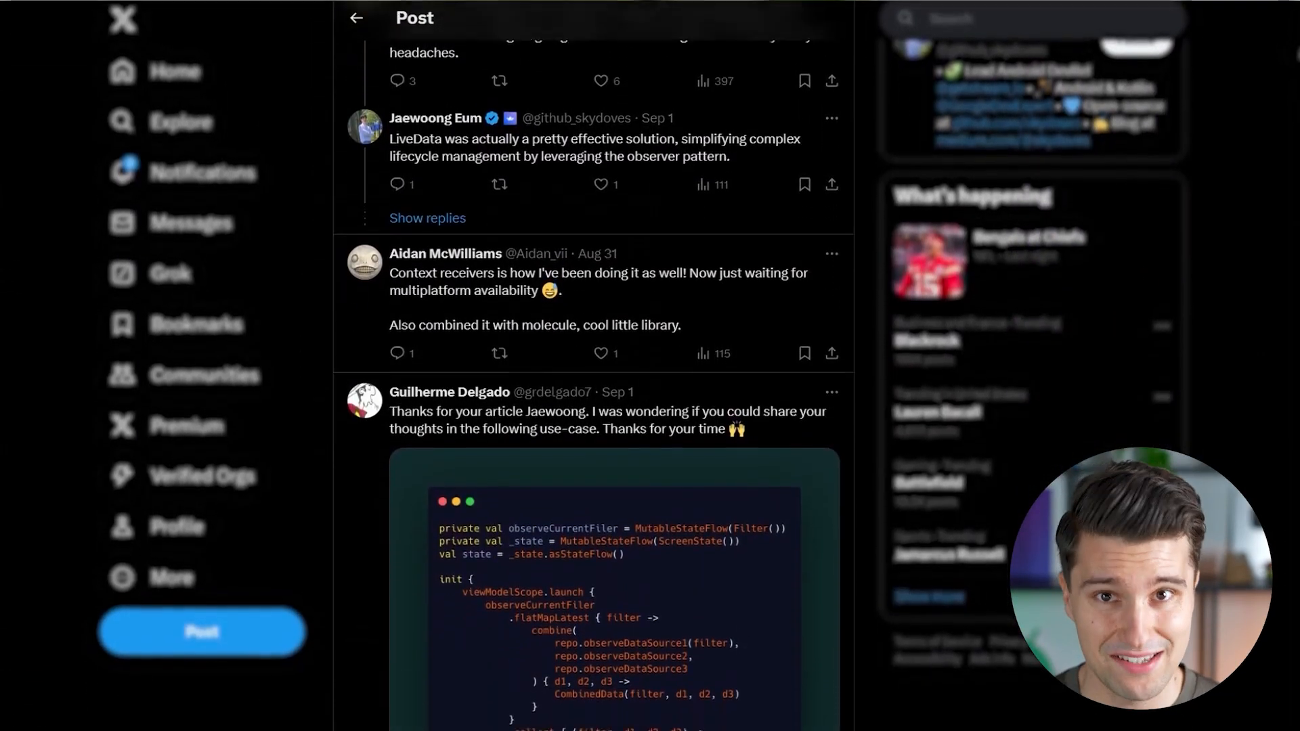
scroll("down", 3)
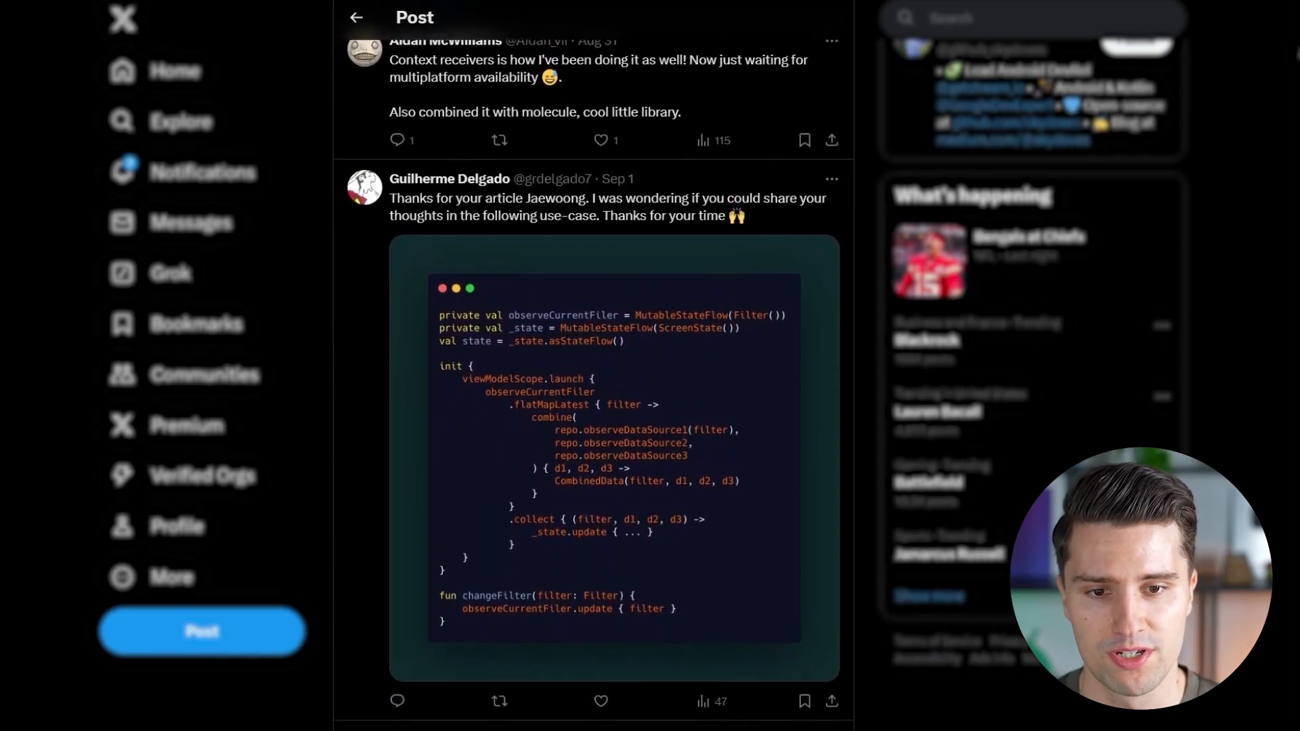